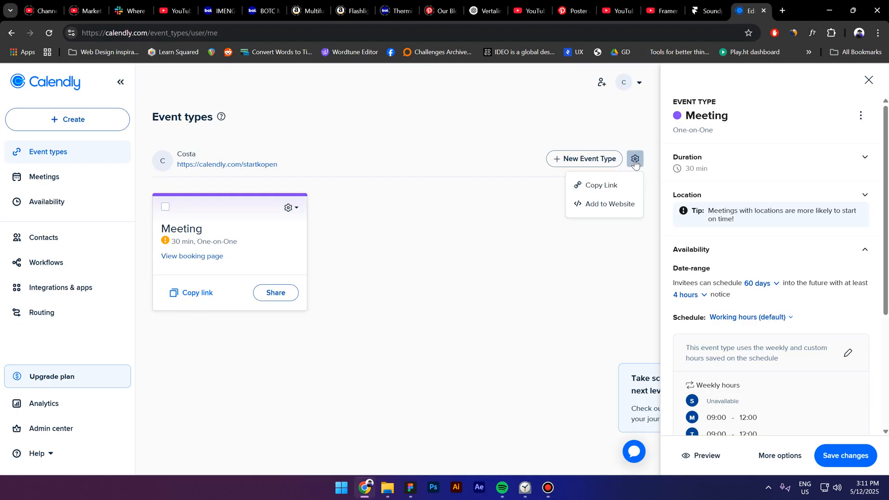
Attach a Relative overlay to the Get started for free button, shown and dismissed on click
{"action": "left_click", "coordinate": [609, 204]}
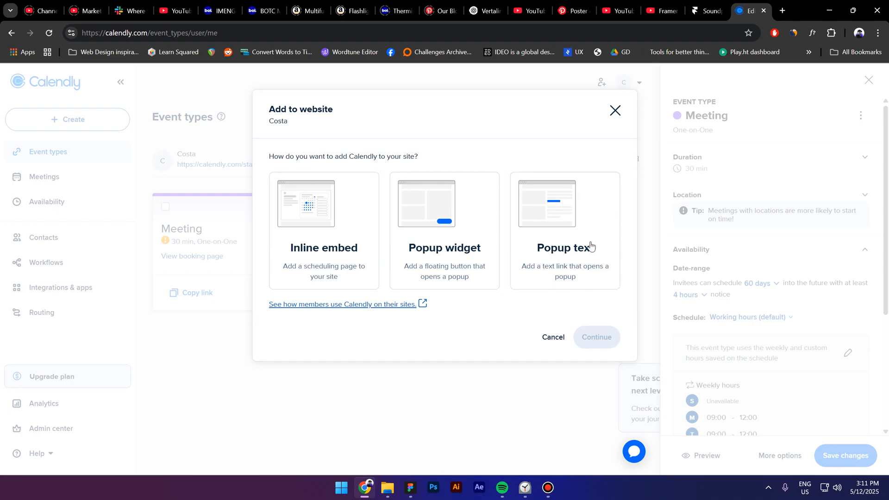
{"action": "mouse_move", "coordinate": [565, 247]}
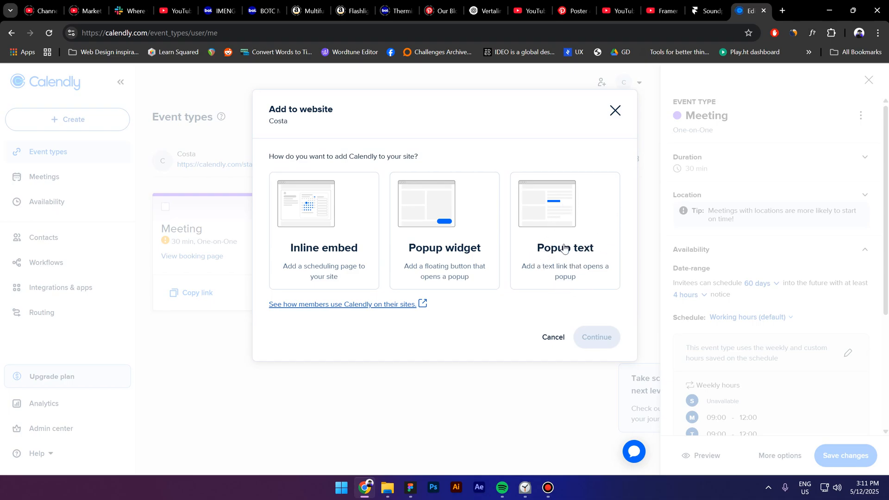
{"action": "mouse_move", "coordinate": [567, 216]}
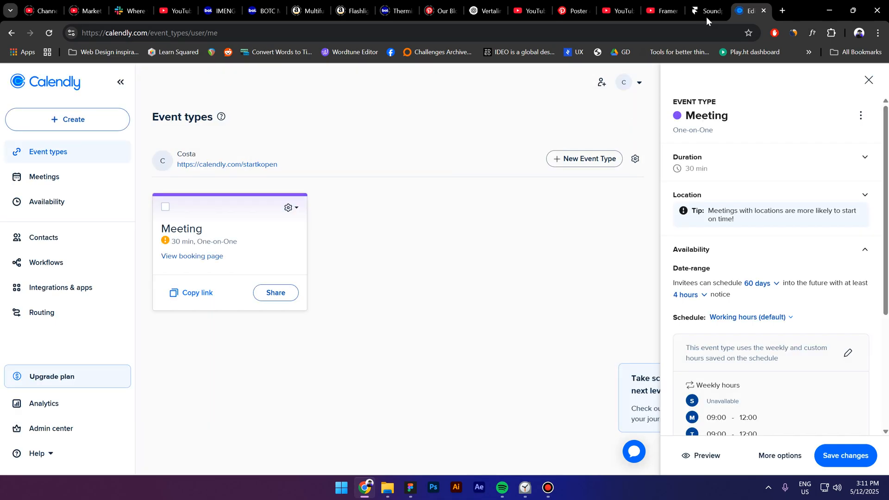
{"action": "left_click", "coordinate": [706, 10]}
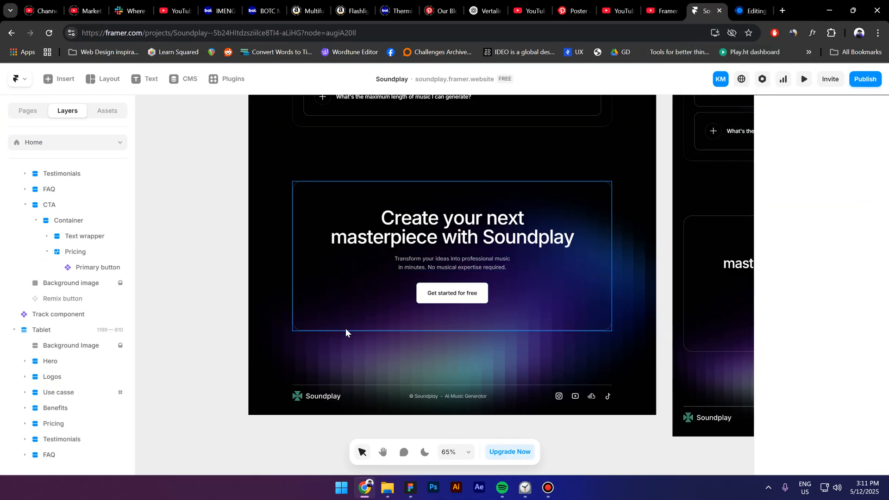
{"action": "left_click", "coordinate": [451, 292]}
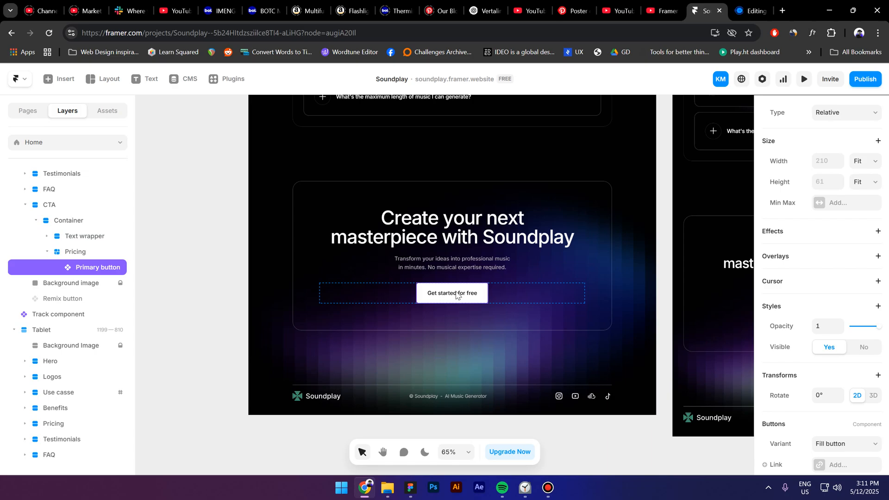
{"action": "mouse_move", "coordinate": [821, 262]}
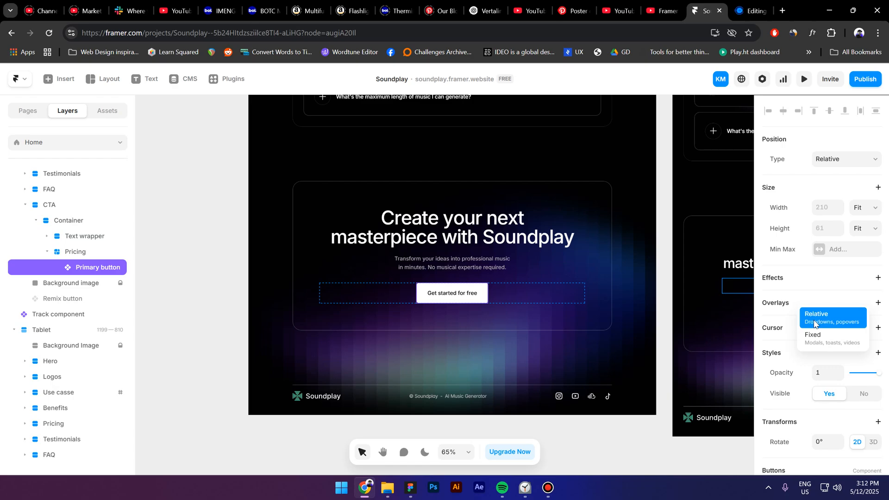
{"action": "left_click", "coordinate": [816, 314]}
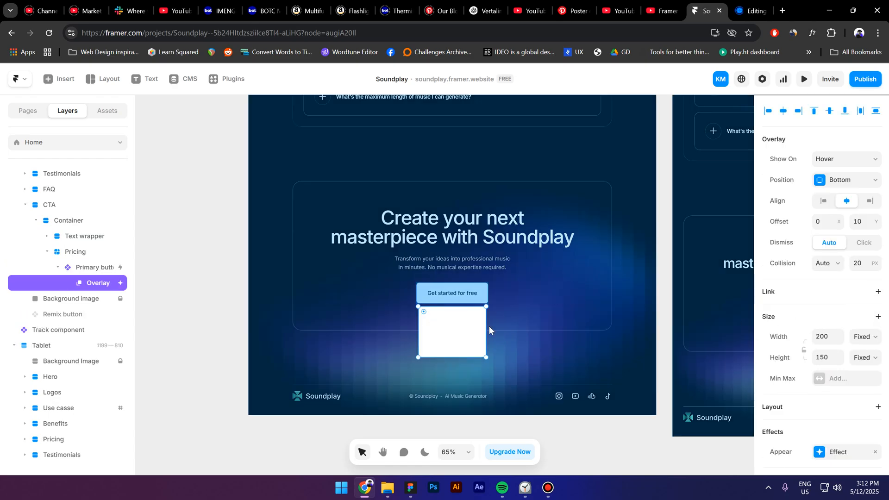
{"action": "mouse_move", "coordinate": [833, 162]}
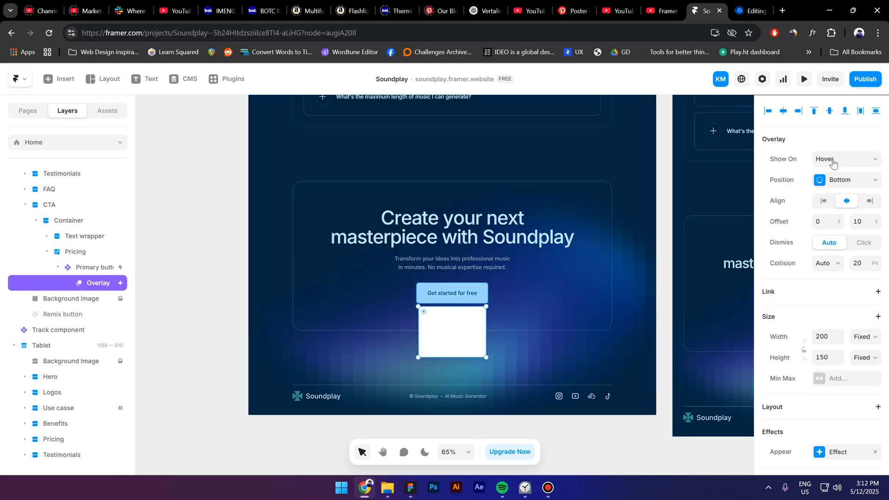
{"action": "left_click", "coordinate": [846, 159]}
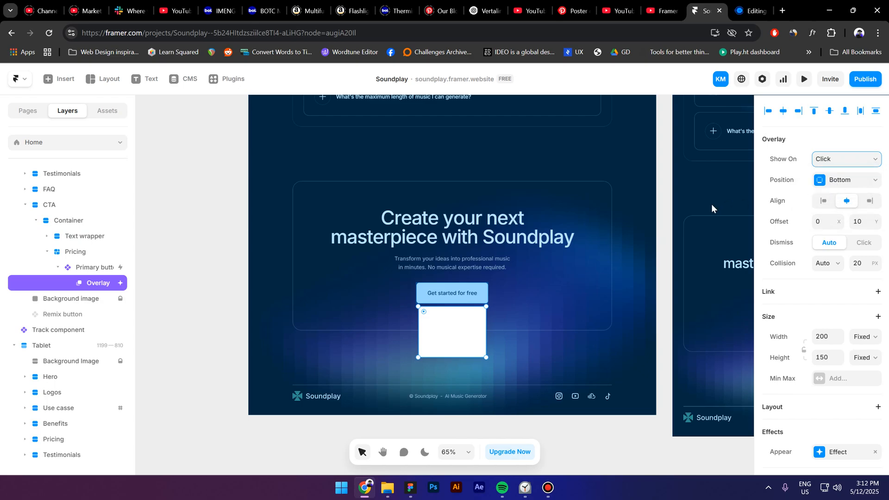
{"action": "mouse_move", "coordinate": [864, 249]}
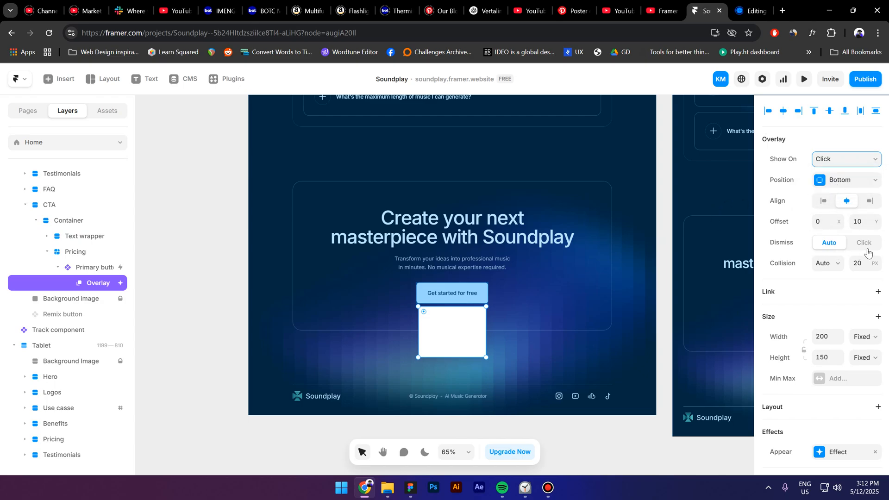
{"action": "left_click", "coordinate": [863, 242]}
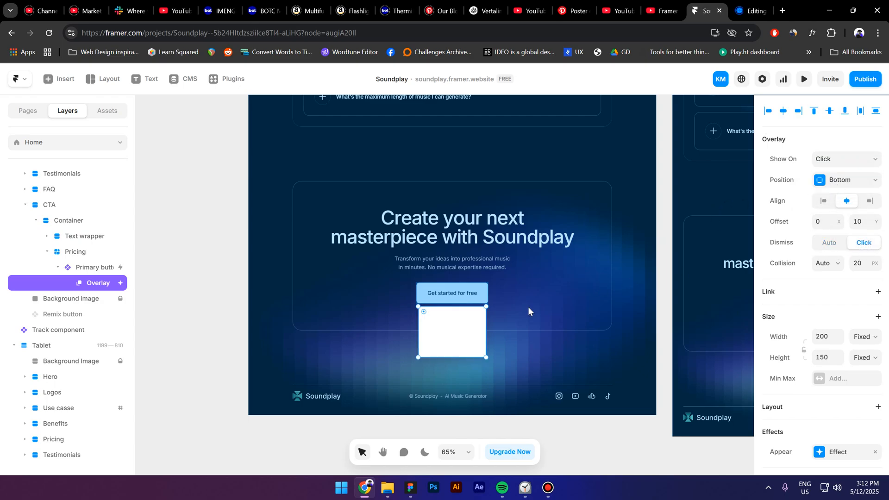
{"action": "mouse_move", "coordinate": [524, 310]}
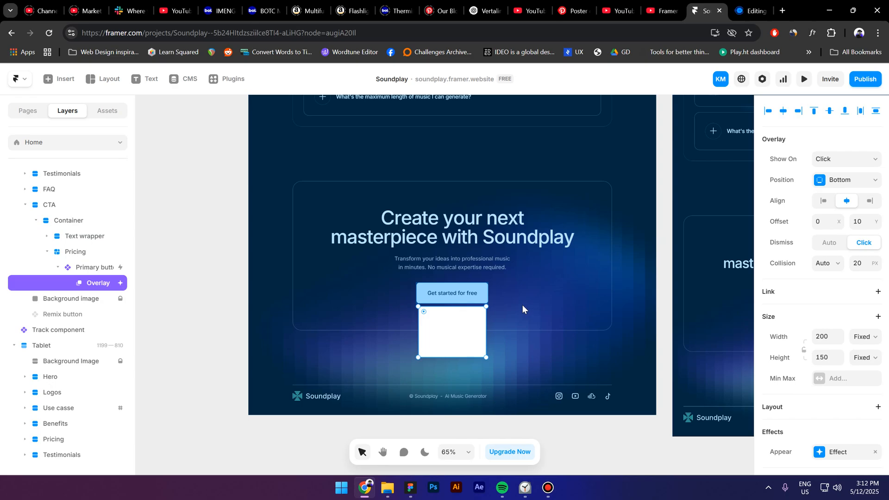
{"action": "mouse_move", "coordinate": [580, 292]}
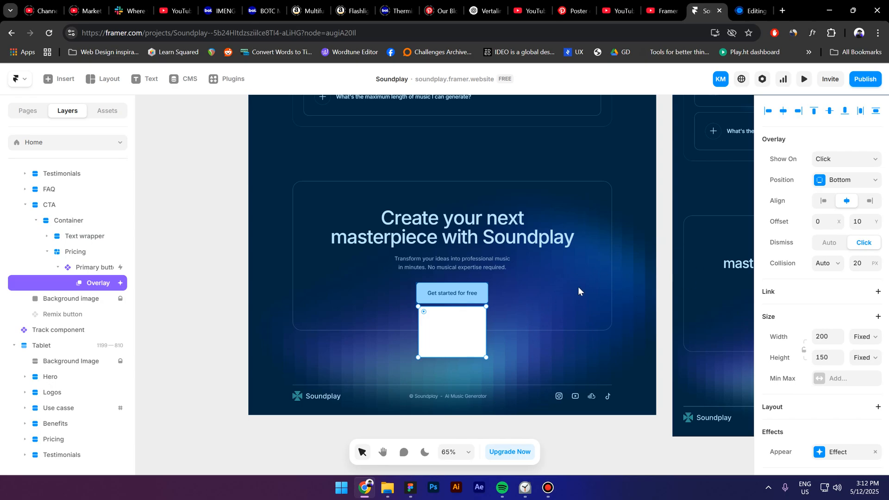
{"action": "mouse_move", "coordinate": [174, 138]}
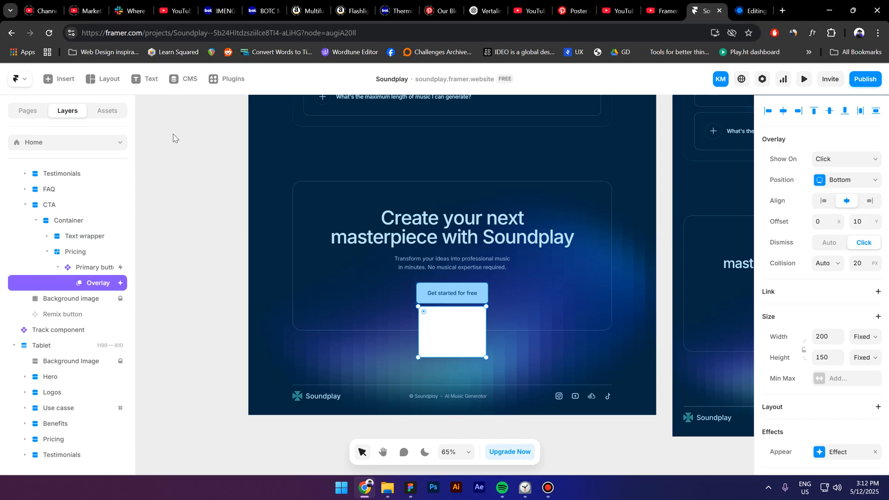
Insert a Calendly embed into the button's overlay, then select the overlay layer
{"action": "left_click", "coordinate": [58, 79]}
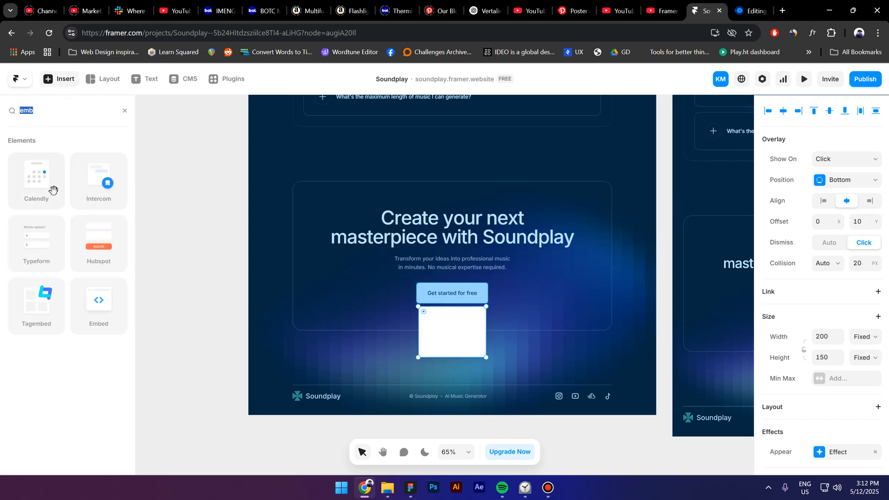
{"action": "mouse_move", "coordinate": [82, 184]}
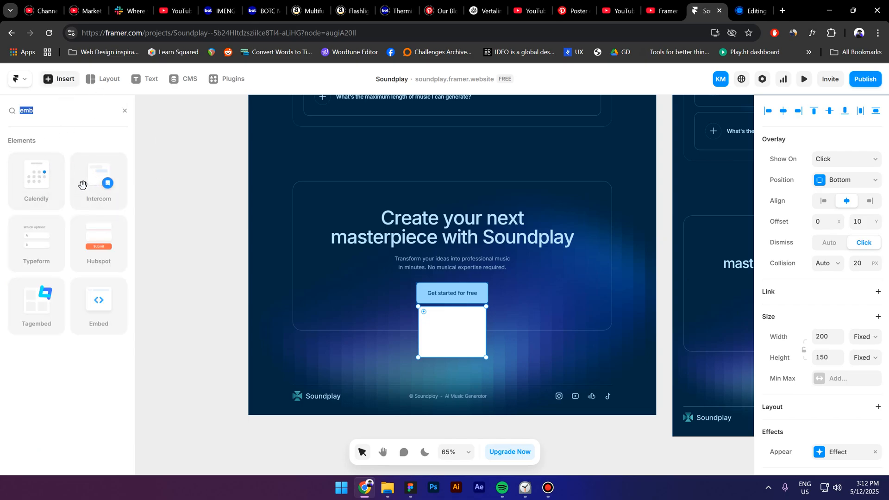
{"action": "left_click", "coordinate": [68, 110]}
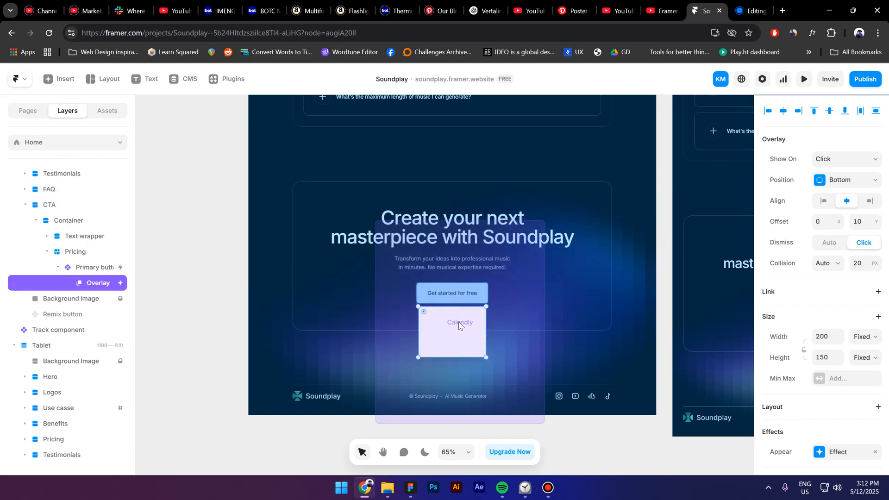
{"action": "left_click", "coordinate": [110, 298]}
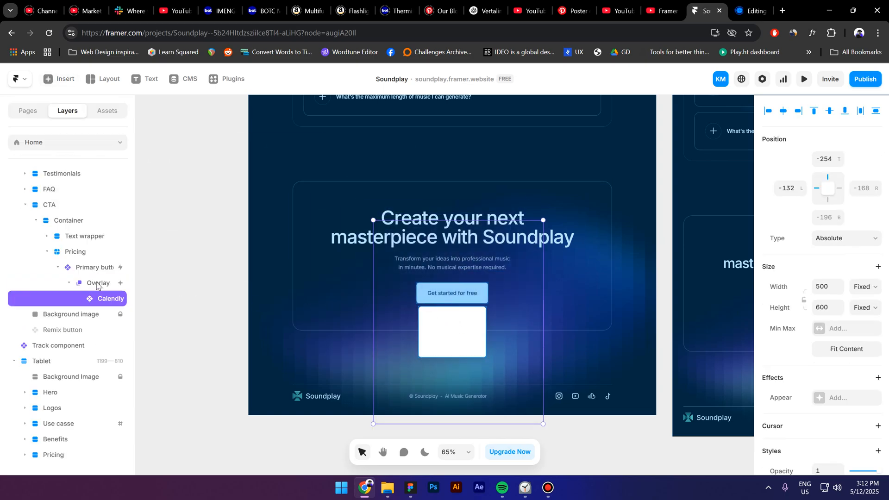
{"action": "left_click", "coordinate": [98, 283]}
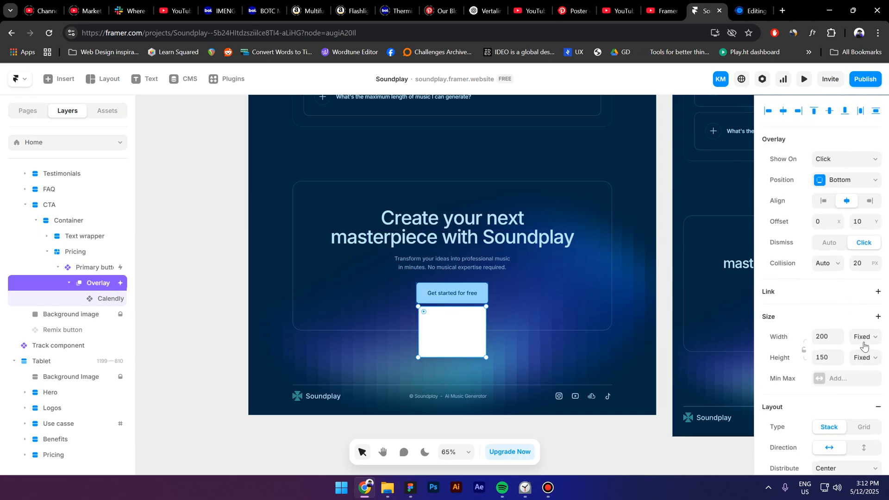
{"action": "mouse_move", "coordinate": [874, 345]}
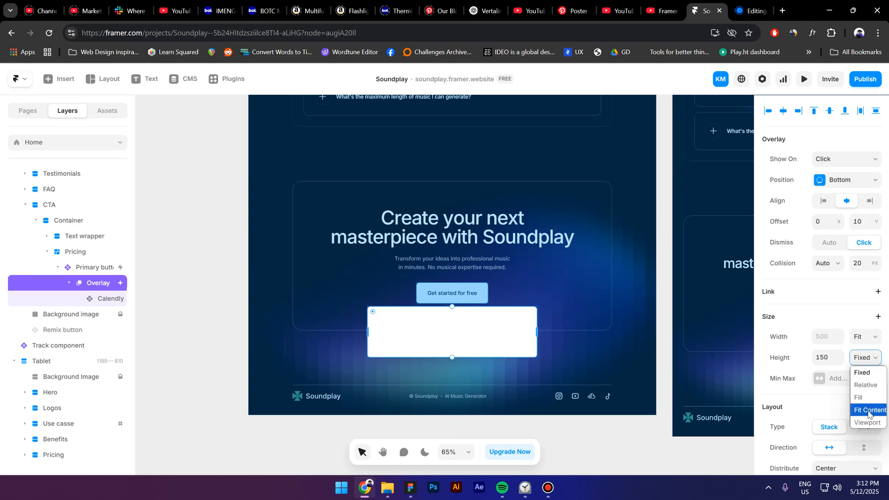
Set the overlay height to Fit Content, change its position, and enter 270
{"action": "left_click", "coordinate": [868, 410]}
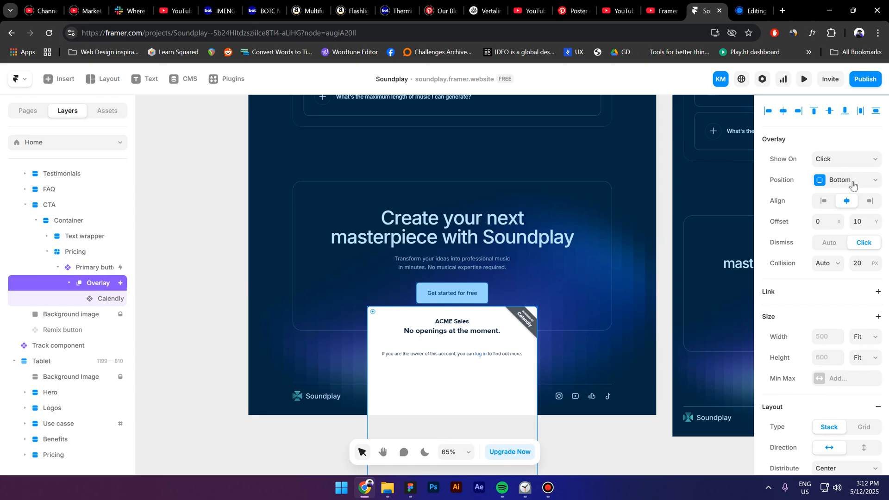
{"action": "left_click", "coordinate": [846, 179]}
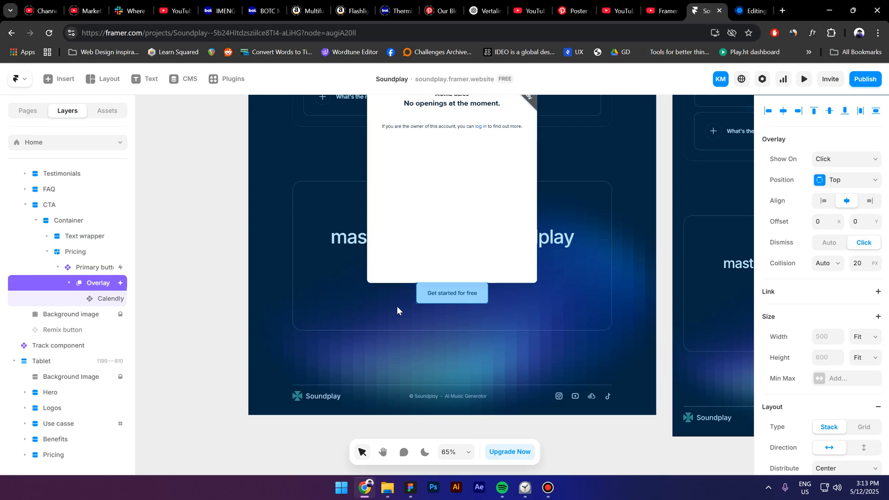
{"action": "type", "text": "270"}
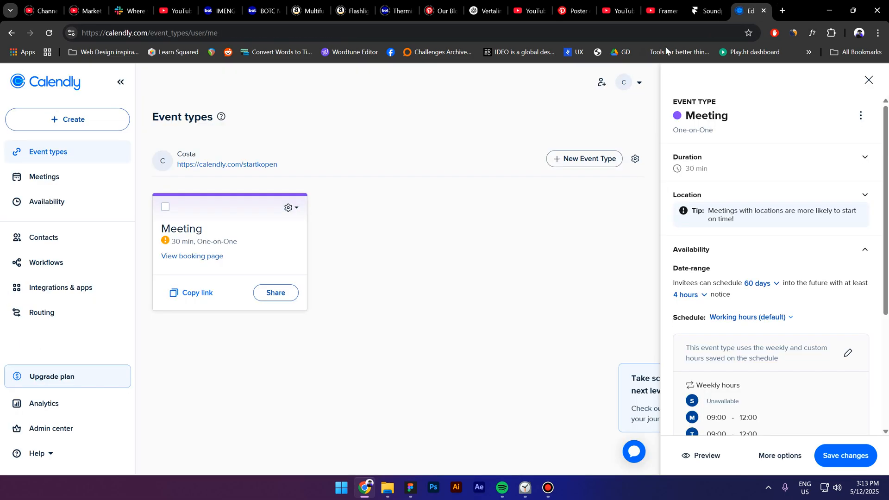
Highlight 'startkopen' in the calendly.com scheduling link
{"action": "double_click", "coordinate": [261, 164]}
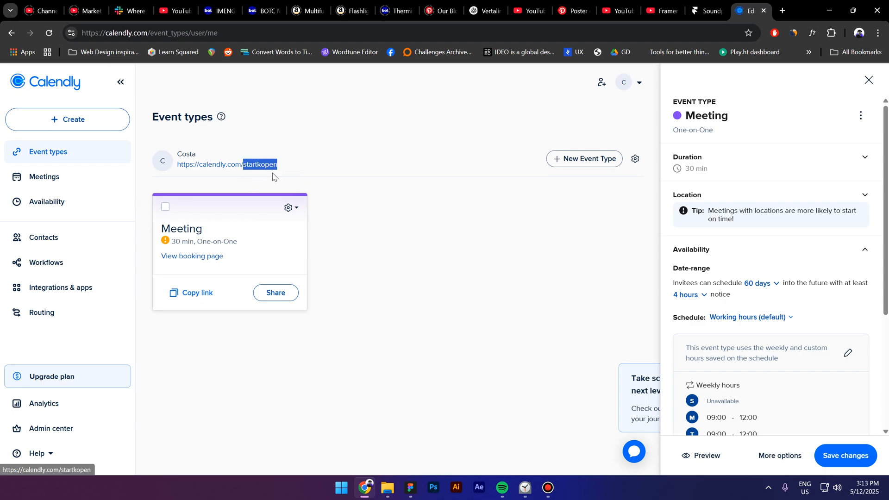
{"action": "mouse_move", "coordinate": [221, 166]}
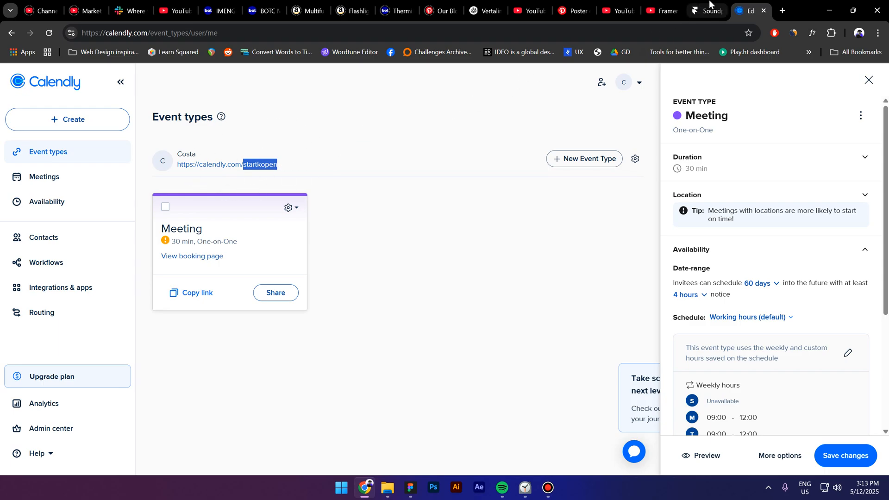
Change the Framer Calendly embed's Calendar field to 'startkopen'
{"action": "left_click", "coordinate": [705, 11]}
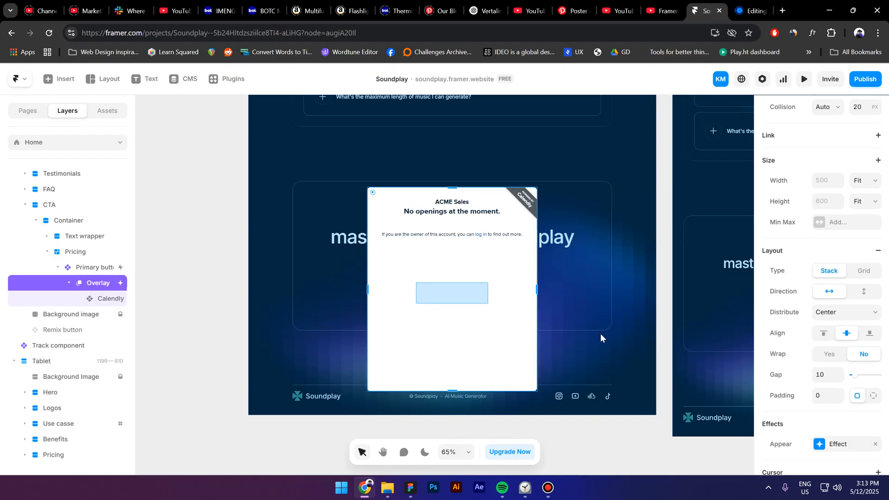
{"action": "left_click", "coordinate": [111, 298]}
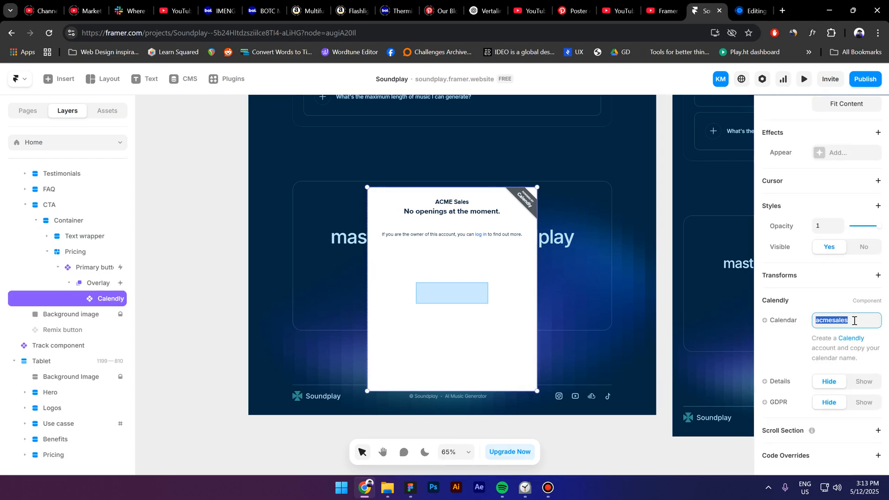
{"action": "type", "text": "startkopen"}
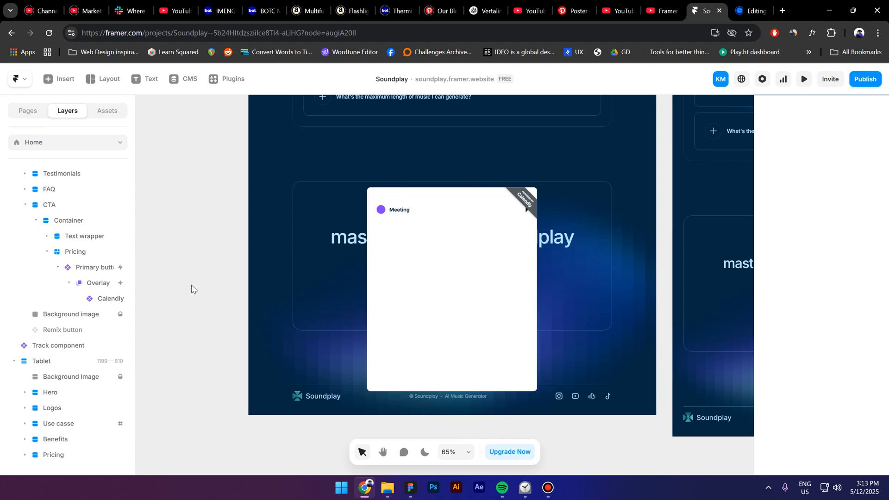
{"action": "mouse_move", "coordinate": [187, 285]}
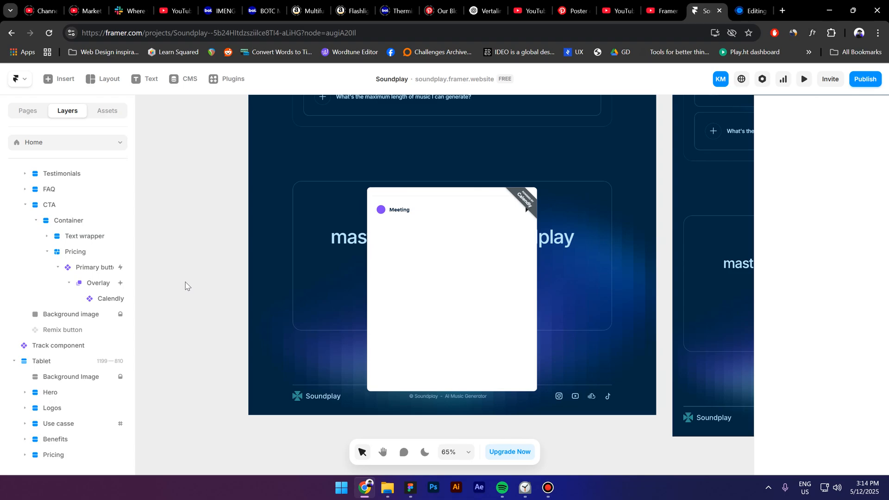
Preview the site and open the Calendly Meeting overlay from Get started for free
{"action": "left_click", "coordinate": [803, 79]}
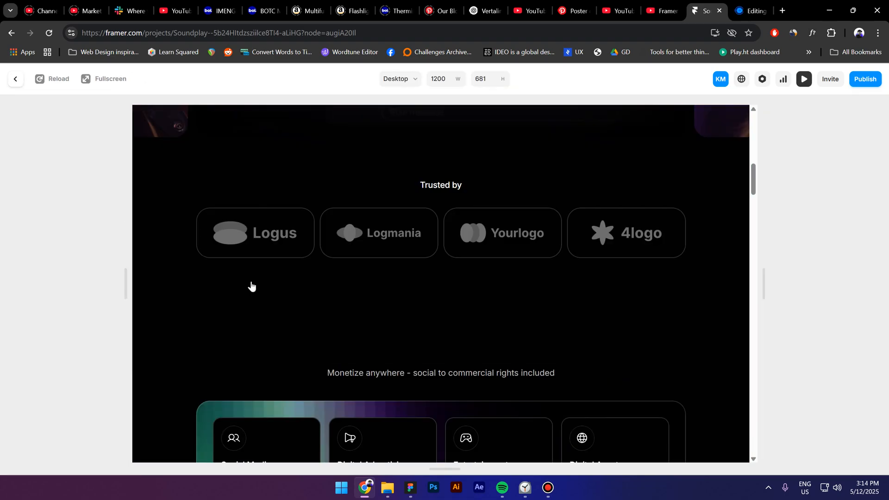
{"action": "scroll", "scroll_direction": "down", "scroll_amount": 3}
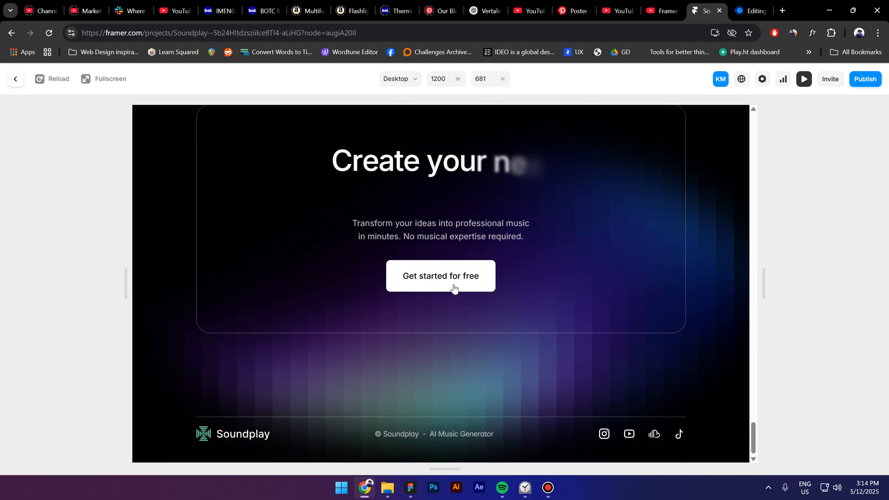
{"action": "left_click", "coordinate": [441, 275]}
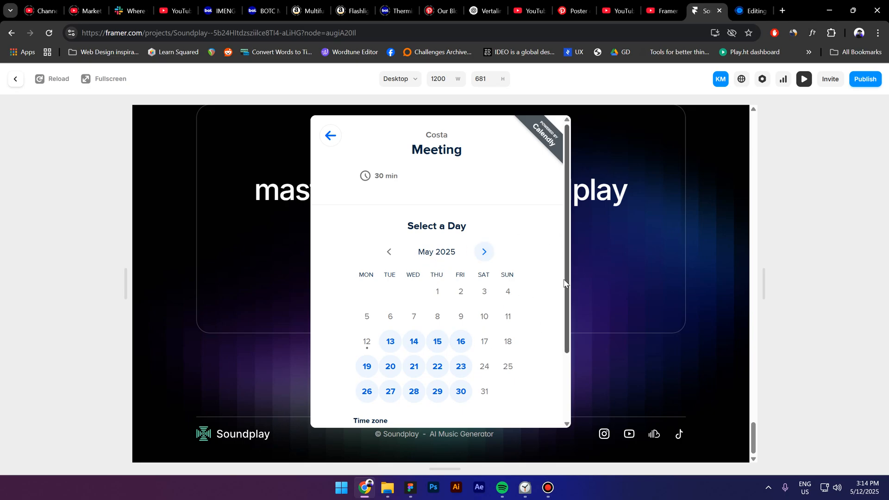
{"action": "mouse_move", "coordinate": [516, 311]}
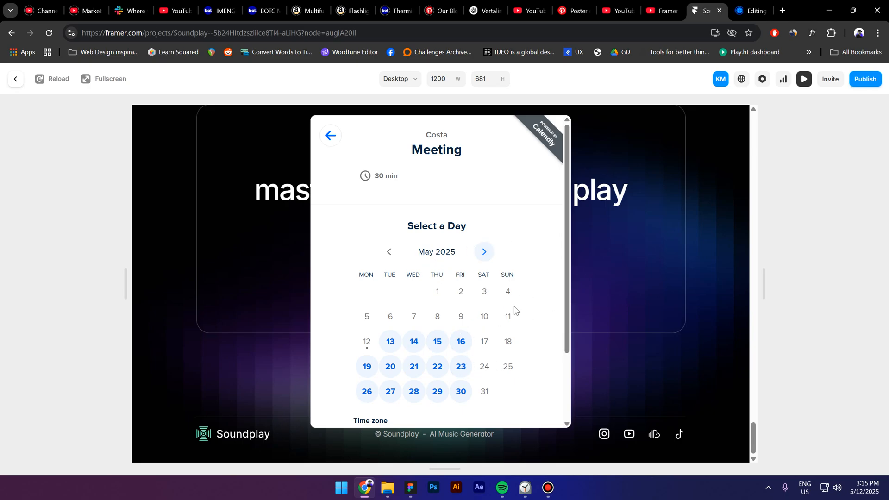
{"action": "mouse_move", "coordinate": [651, 323]}
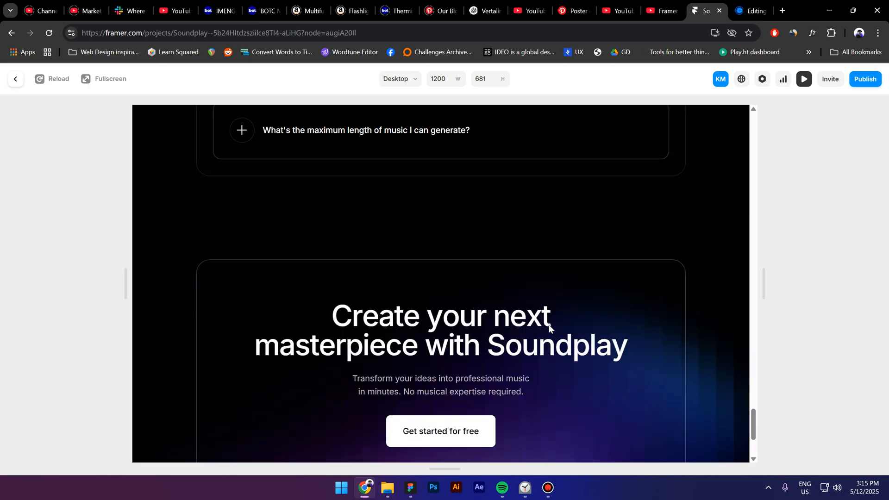
{"action": "scroll", "scroll_direction": "down", "scroll_amount": 3}
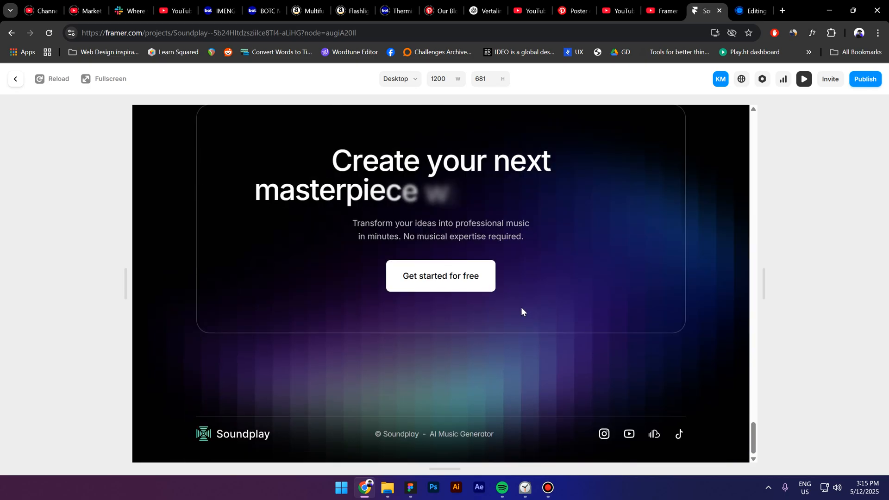